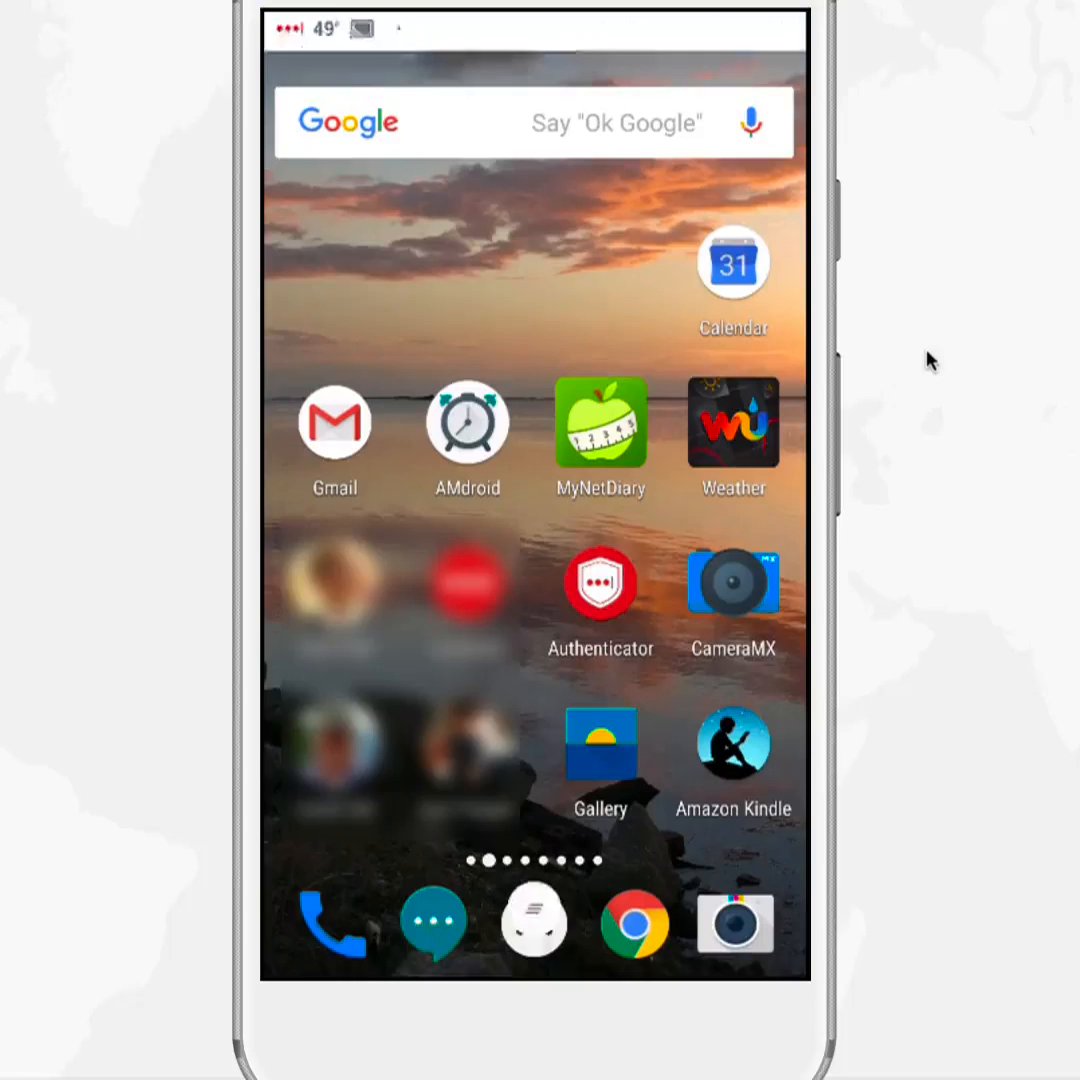
# - Pull down the quick settings shade and open Settings from the gear icon
pyautogui.scroll(-3)
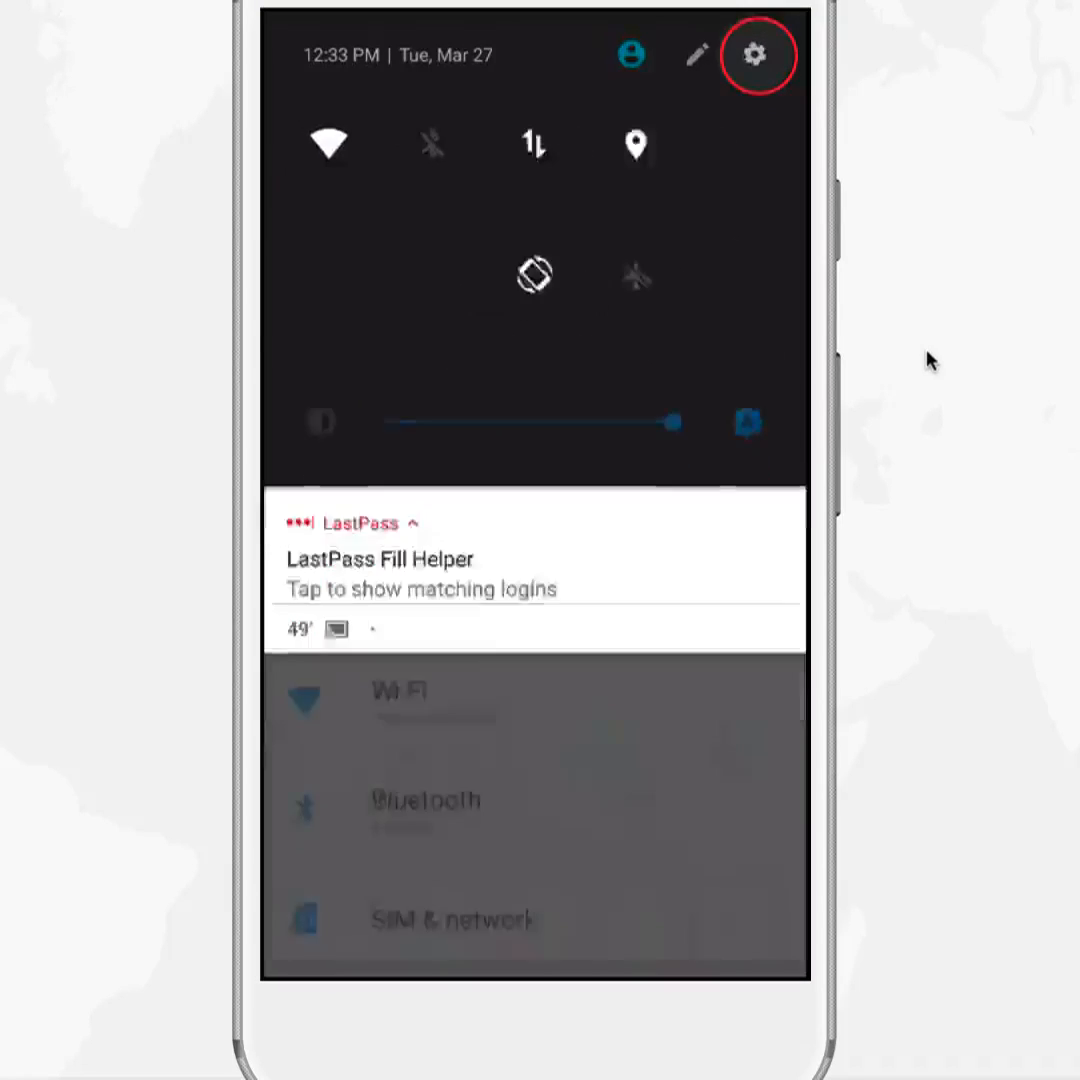
pyautogui.click(755, 55)
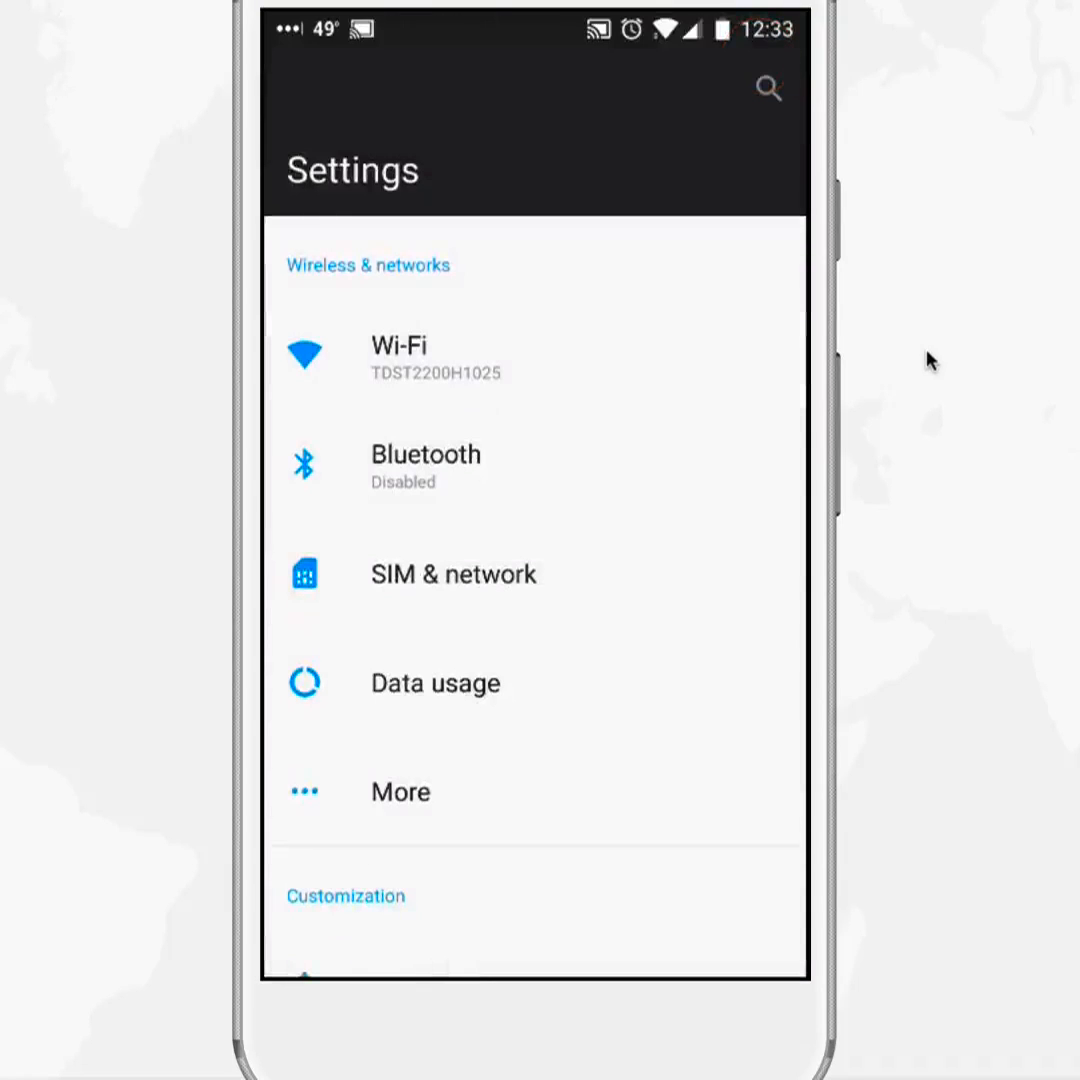
# - Scroll the Settings list down to Apps under Personal and open it
pyautogui.scroll(-3)
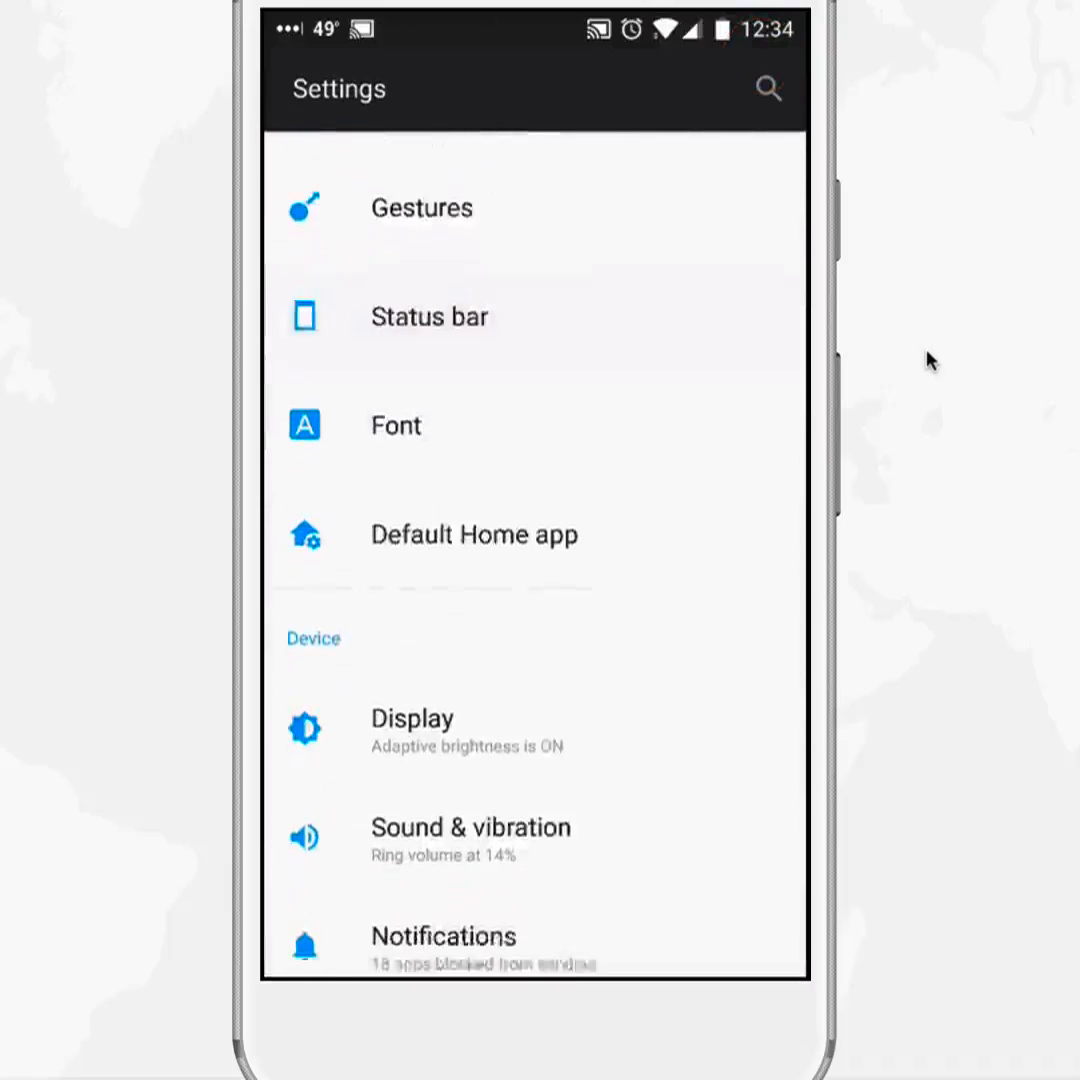
pyautogui.scroll(-3)
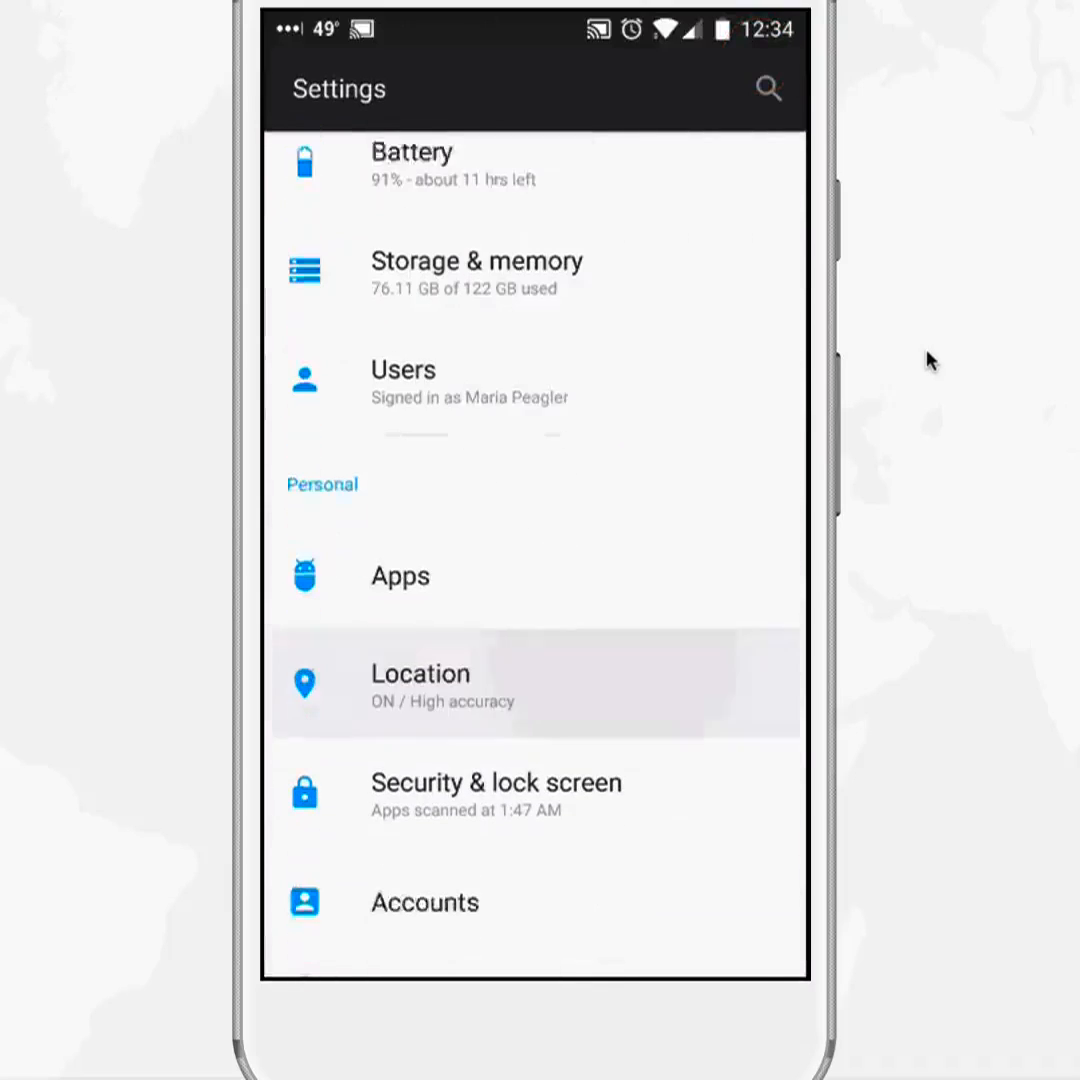
pyautogui.click(400, 575)
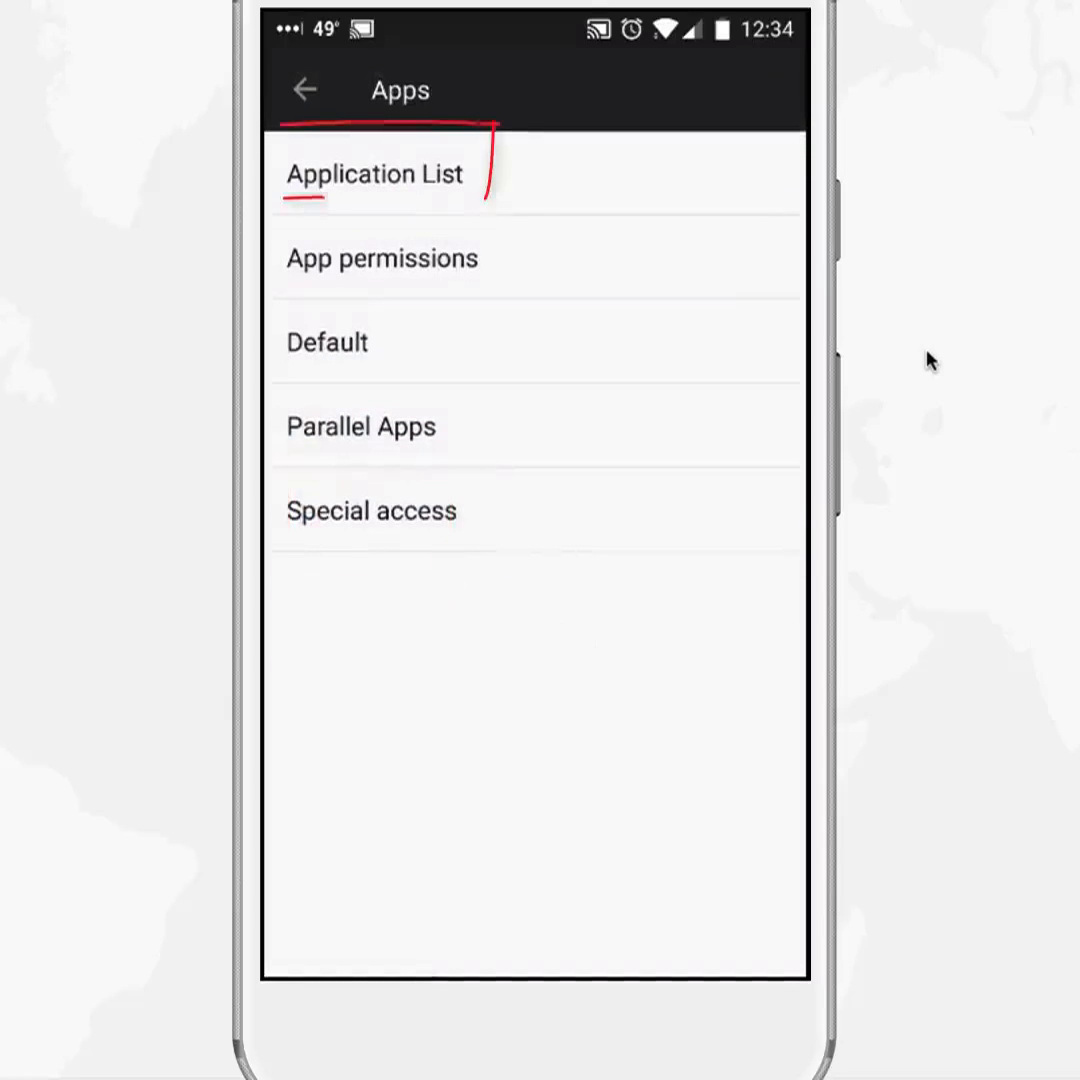
# - Open the application list, scroll down to Messenger and open its App info
pyautogui.click(375, 174)
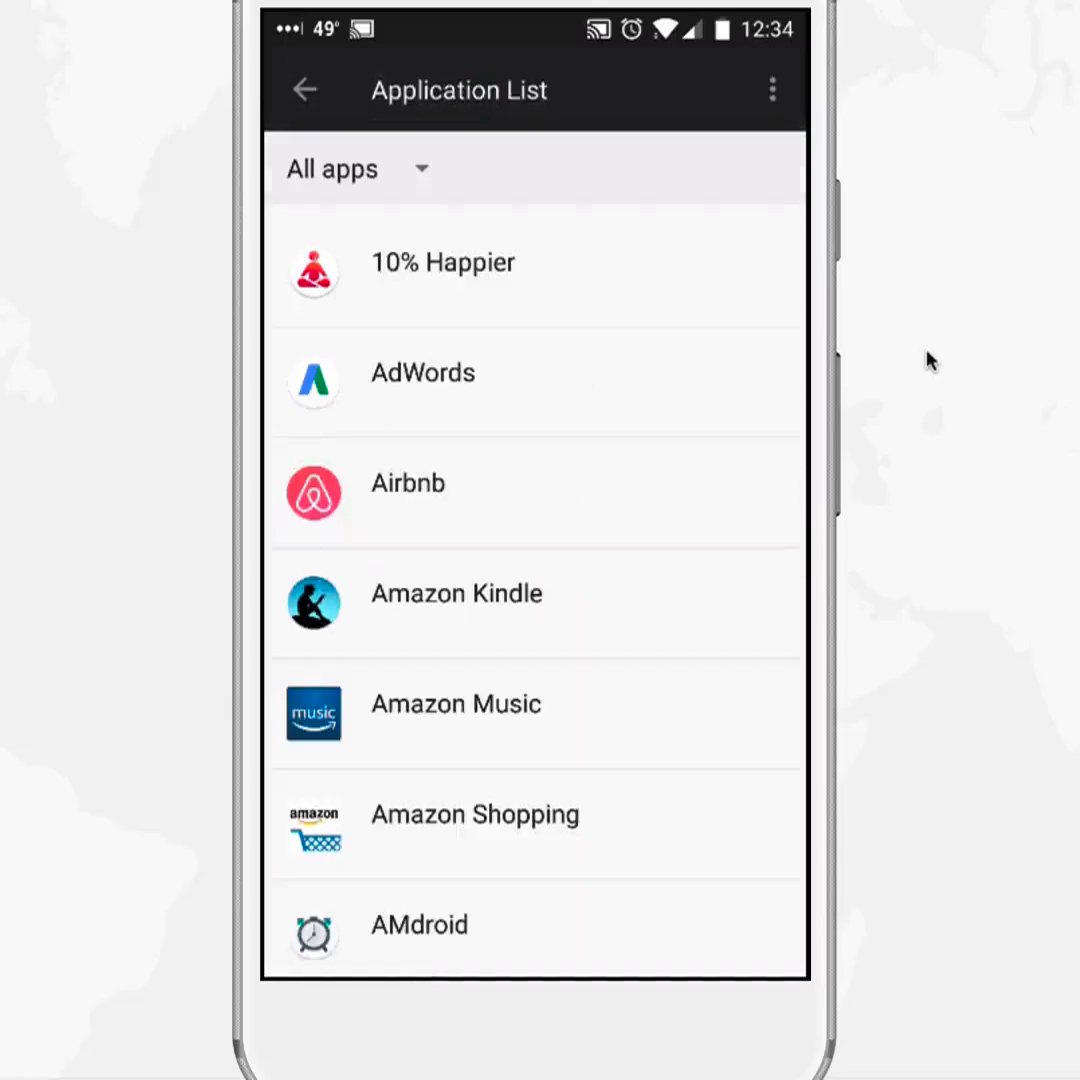
pyautogui.scroll(-3)
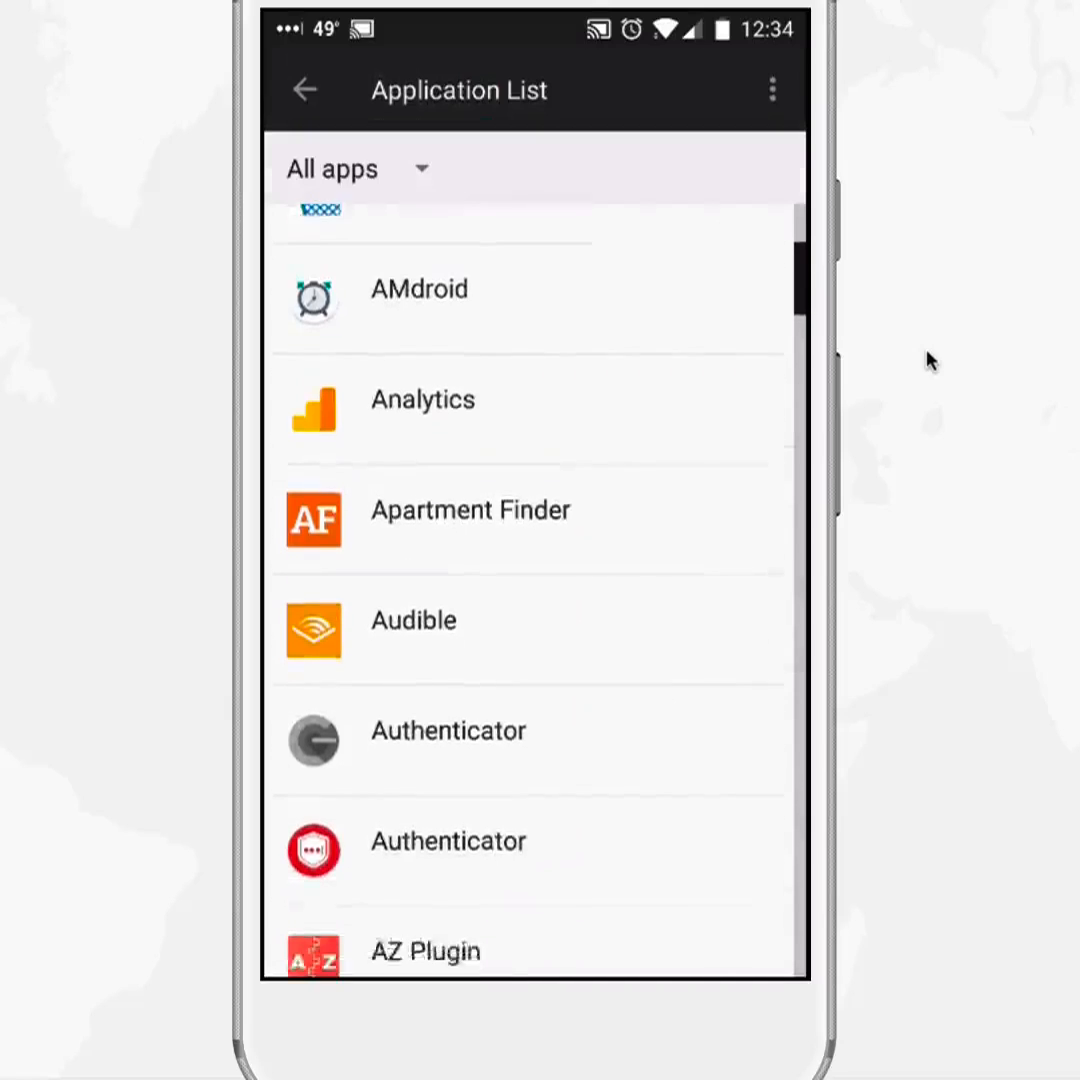
pyautogui.scroll(-3)
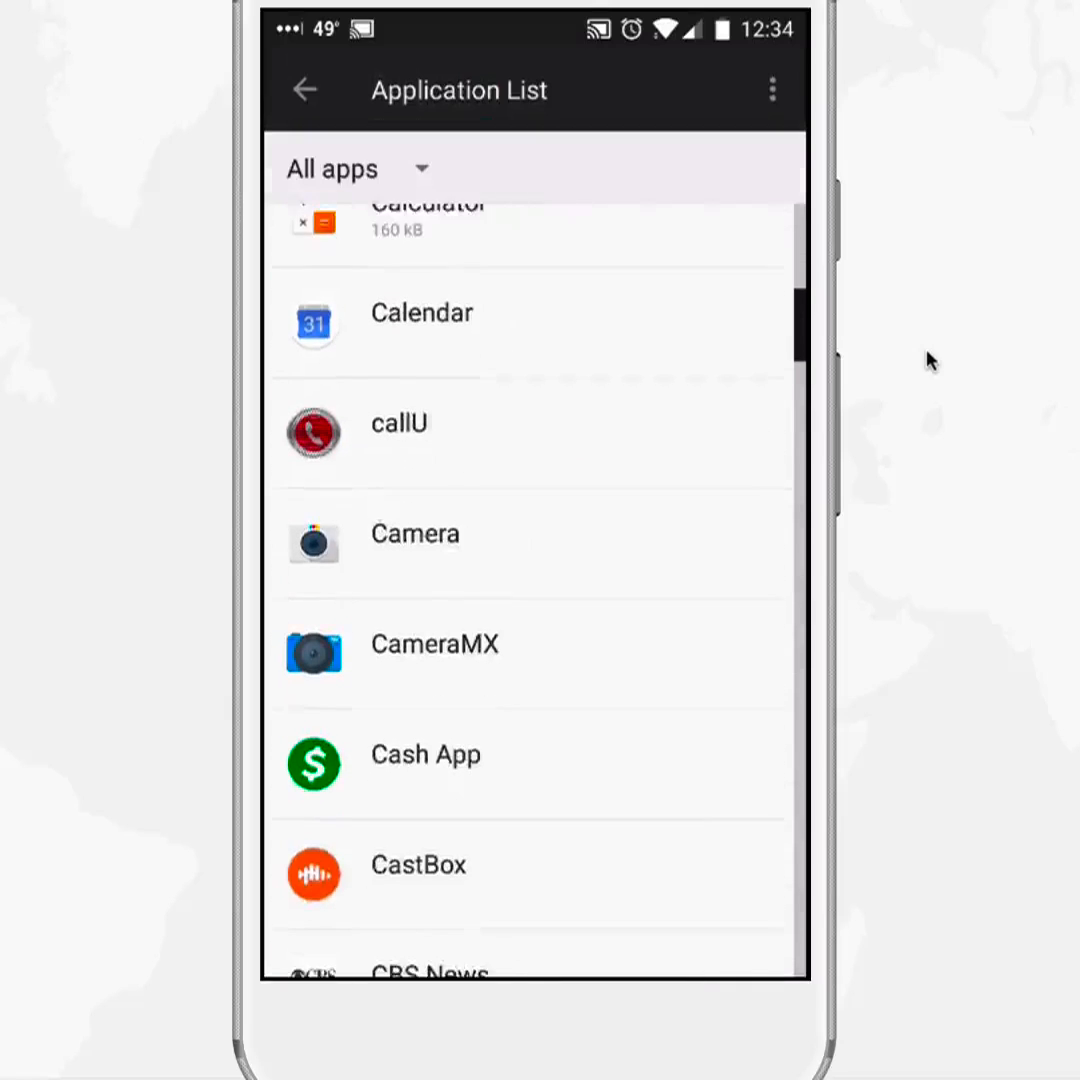
pyautogui.scroll(-3)
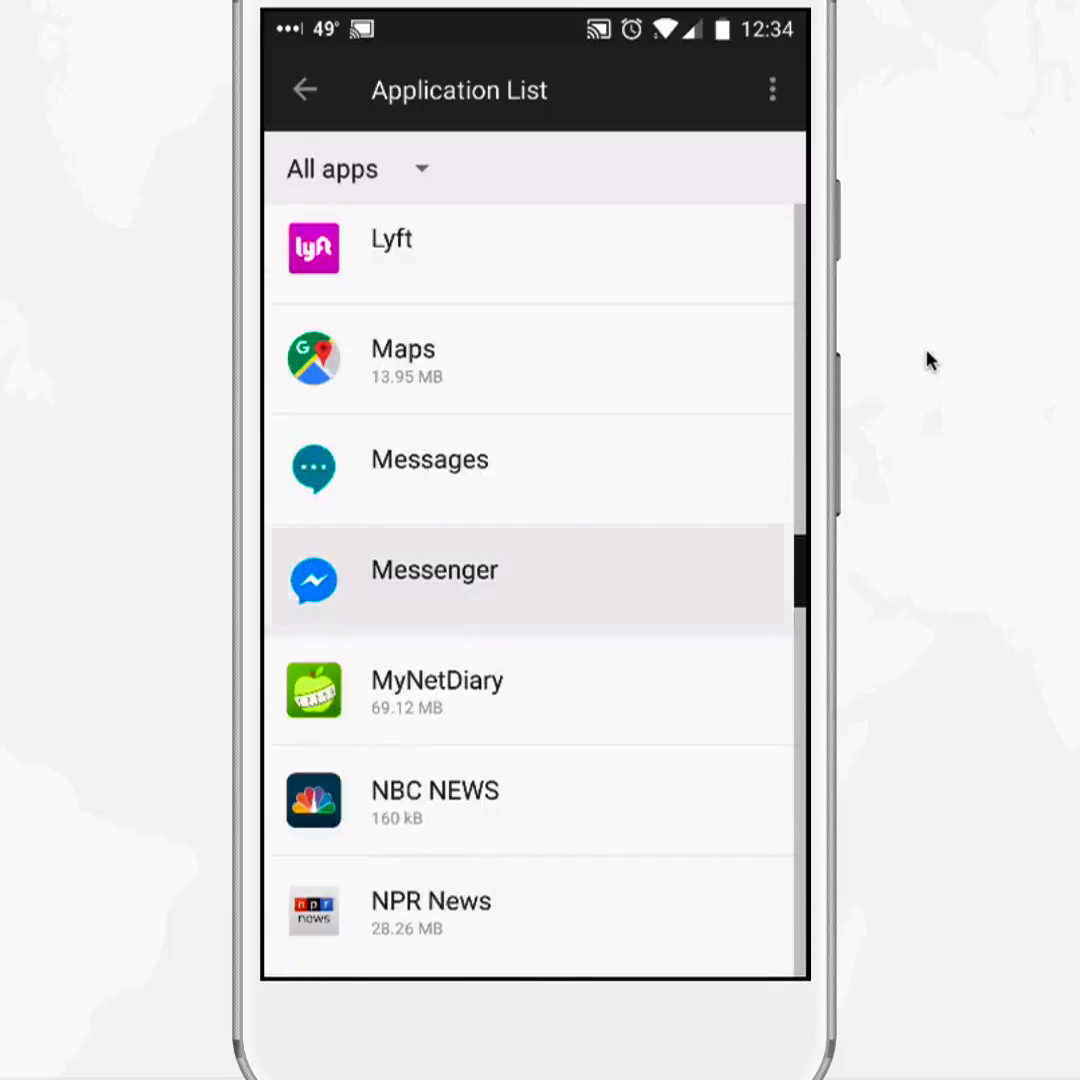
pyautogui.click(433, 580)
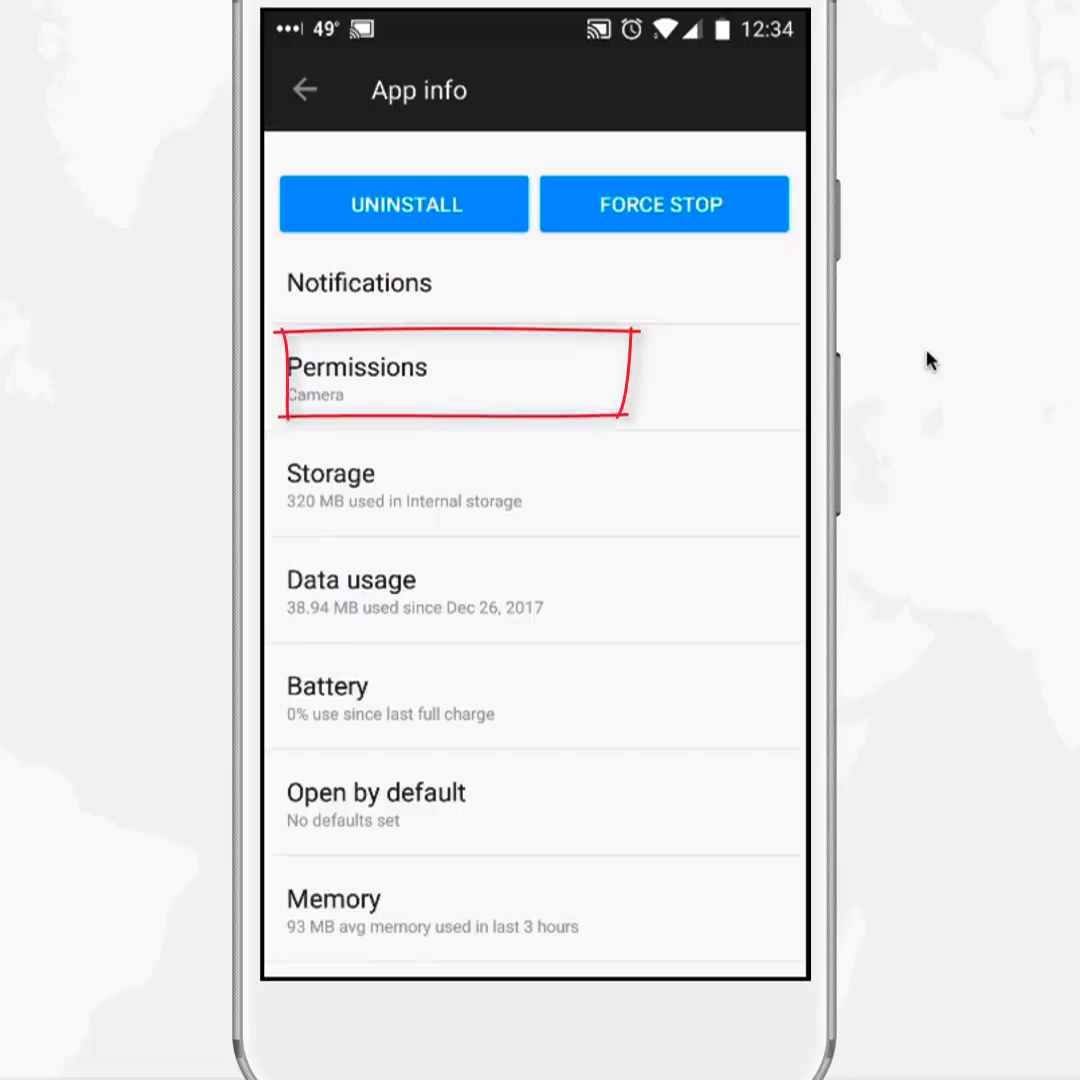
# - Open Messenger's Permissions page showing Camera on and Contacts, Phone, SMS off
pyautogui.click(357, 375)
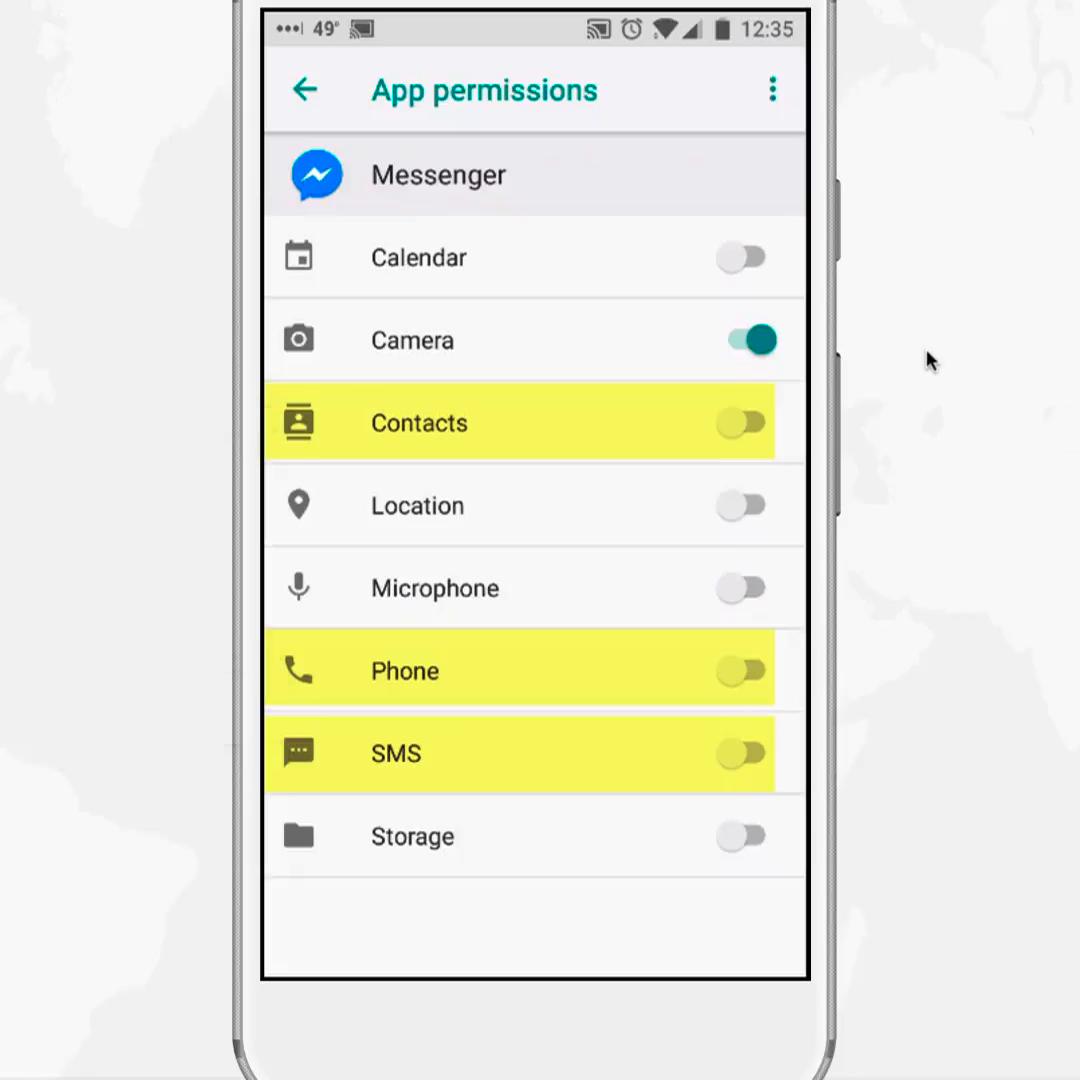
pyautogui.moveTo(430, 672)
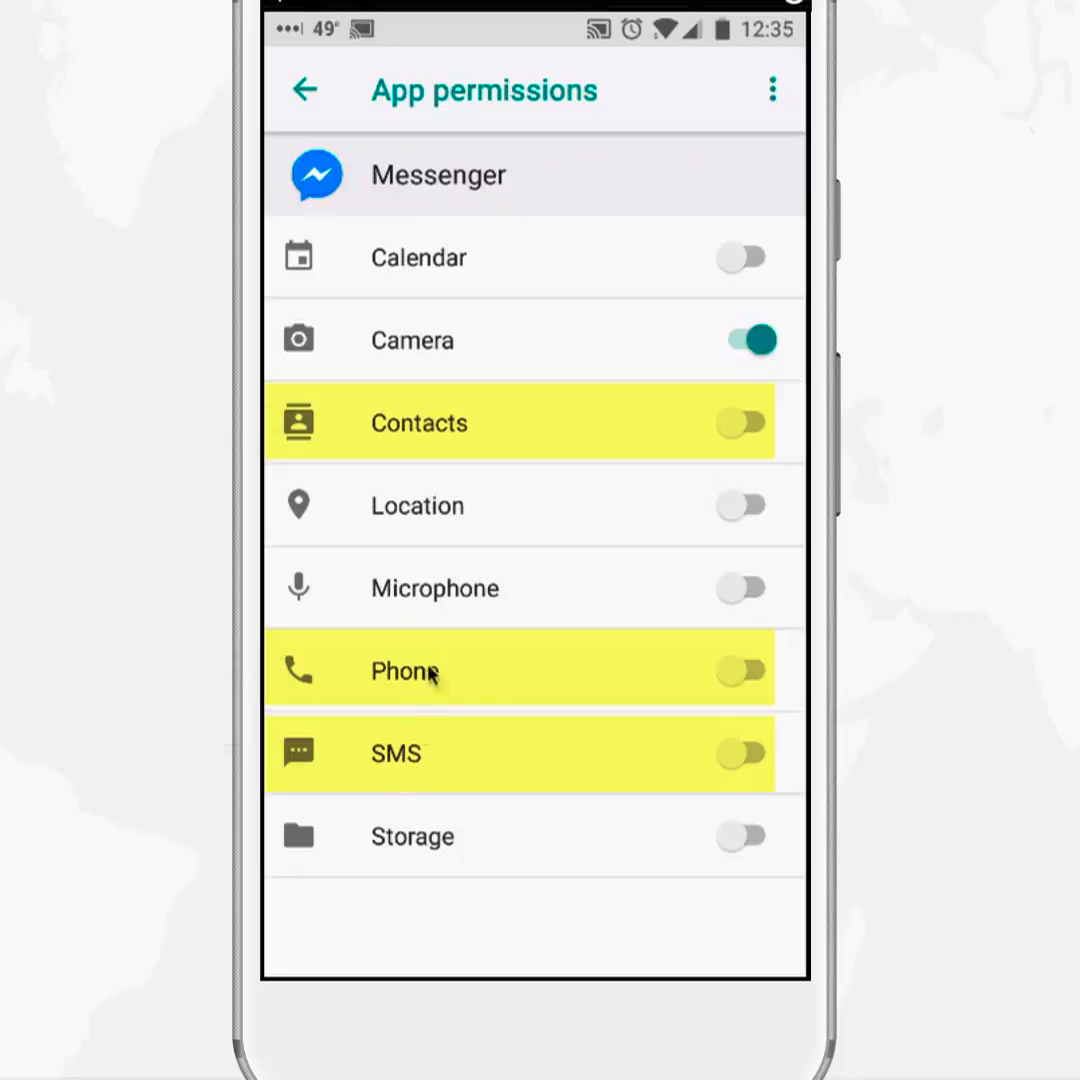
pyautogui.moveTo(595, 688)
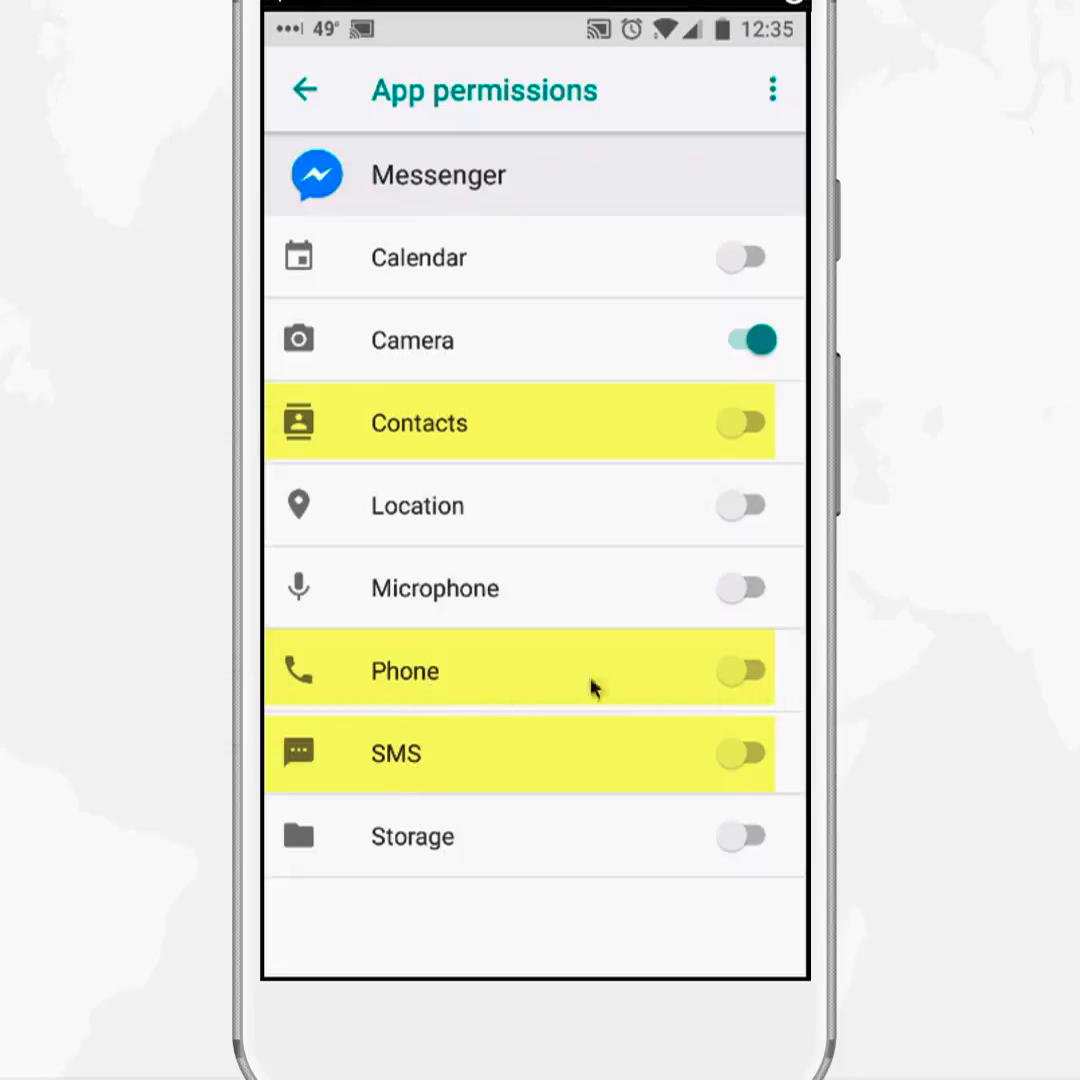
pyautogui.moveTo(410, 604)
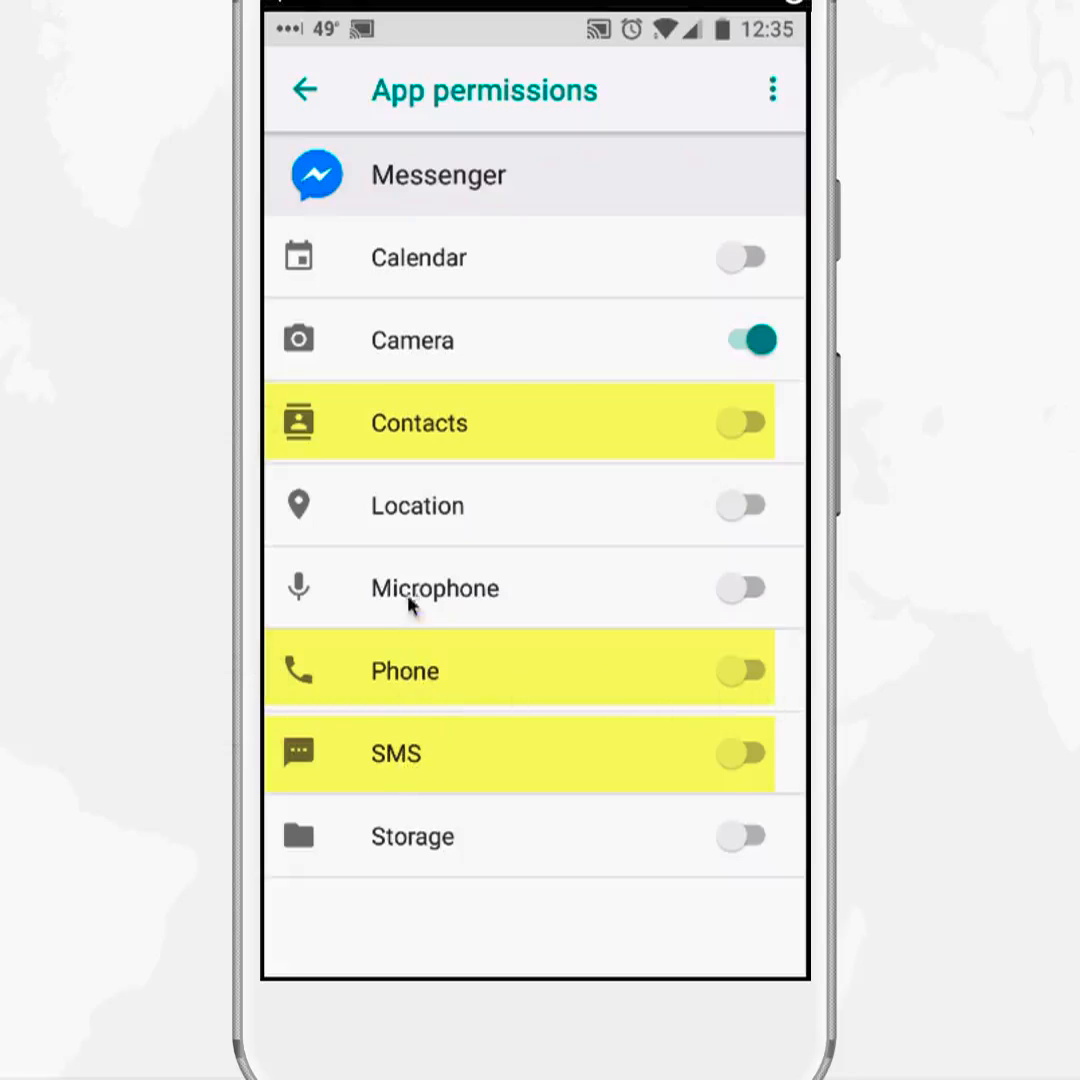
pyautogui.moveTo(745, 345)
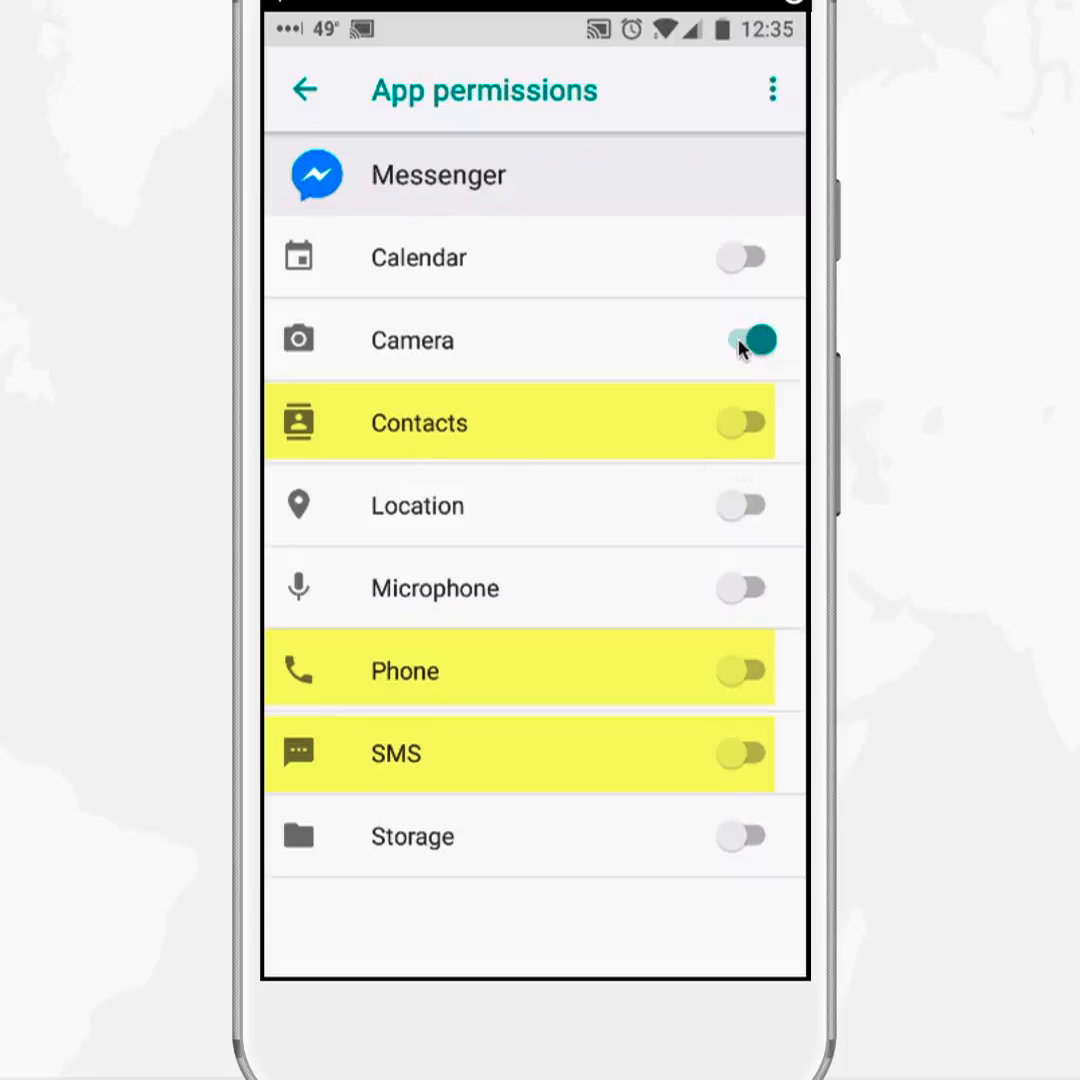